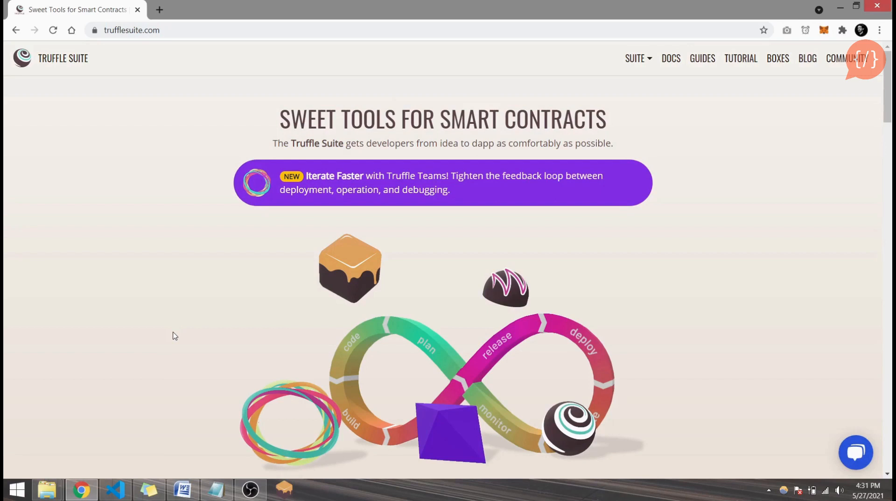
pyautogui.moveTo(131, 376)
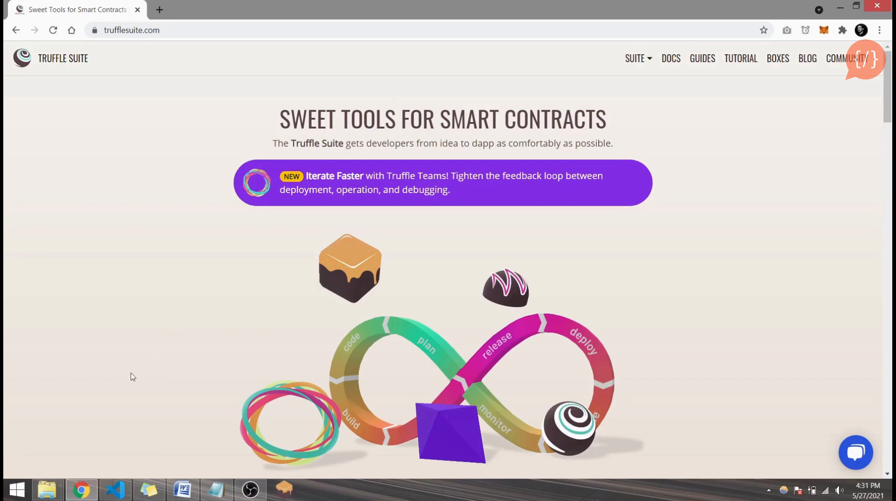
pyautogui.moveTo(182, 70)
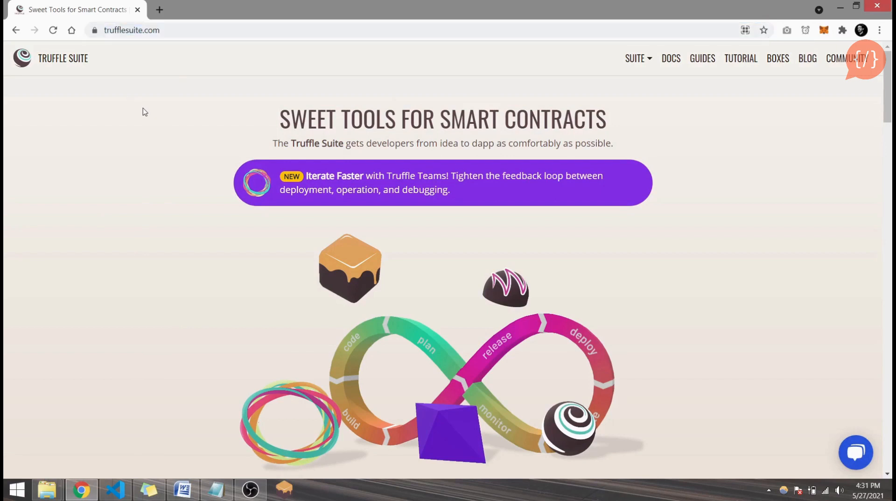
pyautogui.moveTo(458, 128)
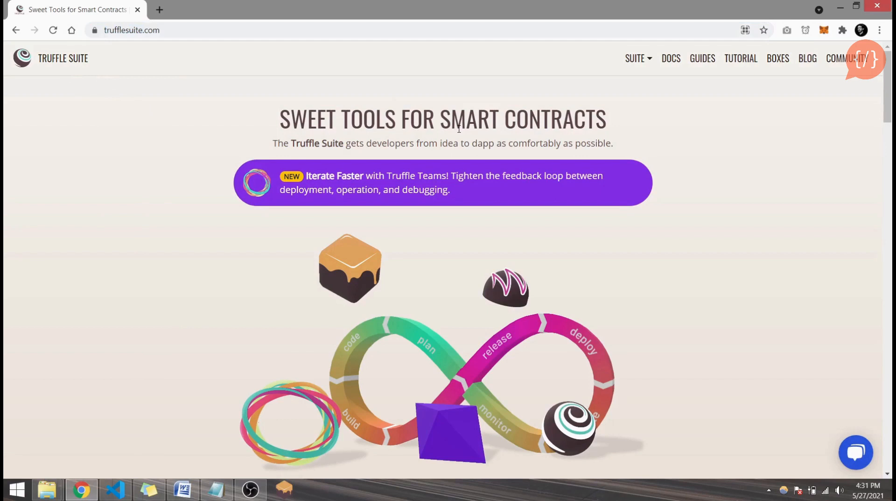
pyautogui.moveTo(488, 175)
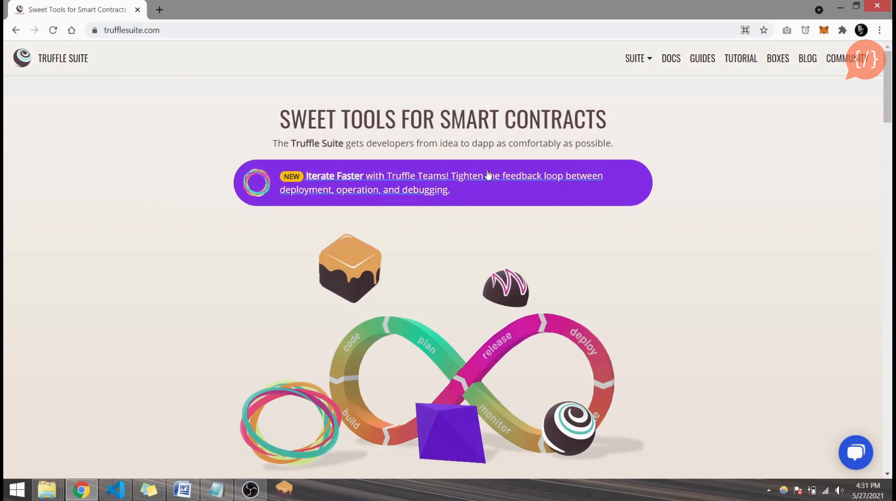
pyautogui.moveTo(288, 274)
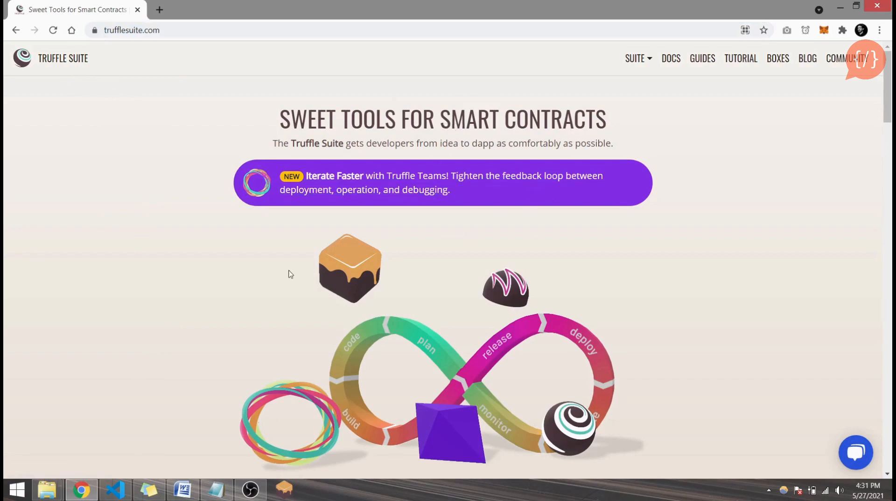
# - Choose Ganache from the SUITE header menu to load trufflesuite.com/ganache
pyautogui.click(635, 58)
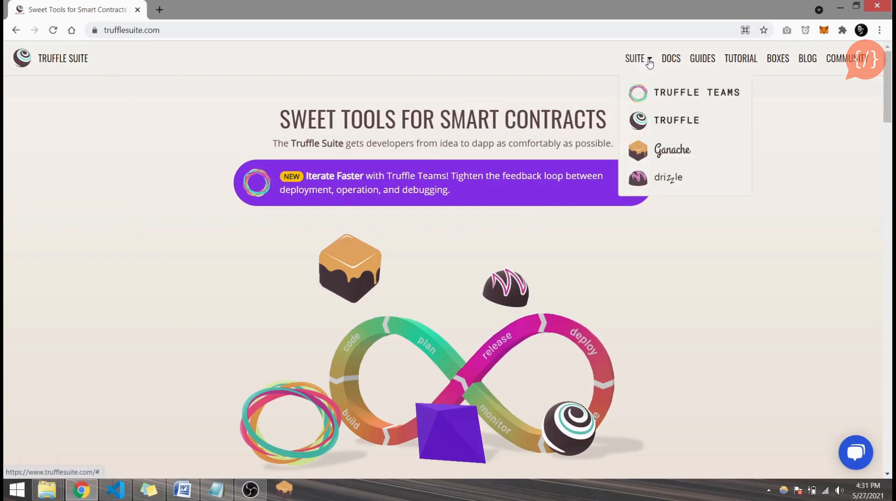
pyautogui.moveTo(673, 149)
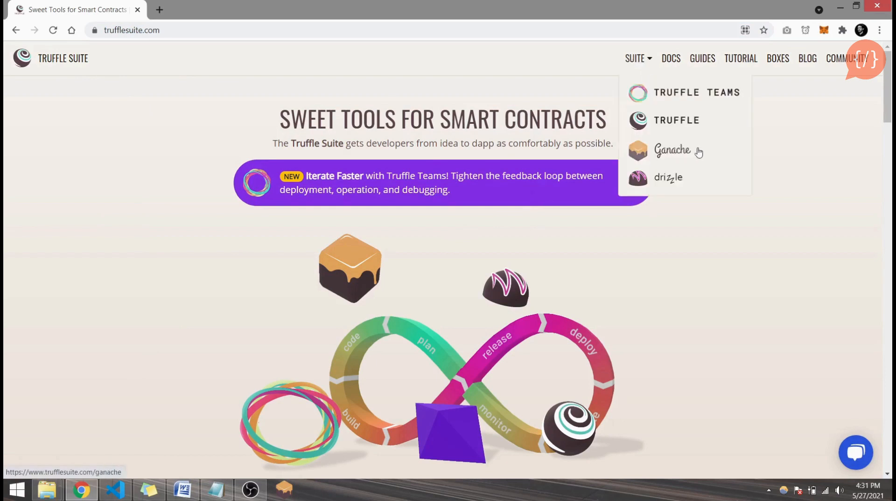
pyautogui.click(672, 149)
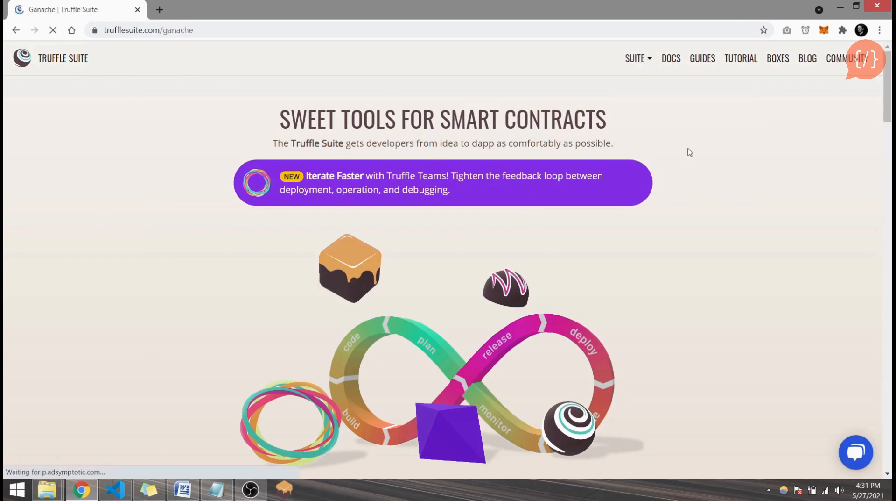
pyautogui.scroll(-3)
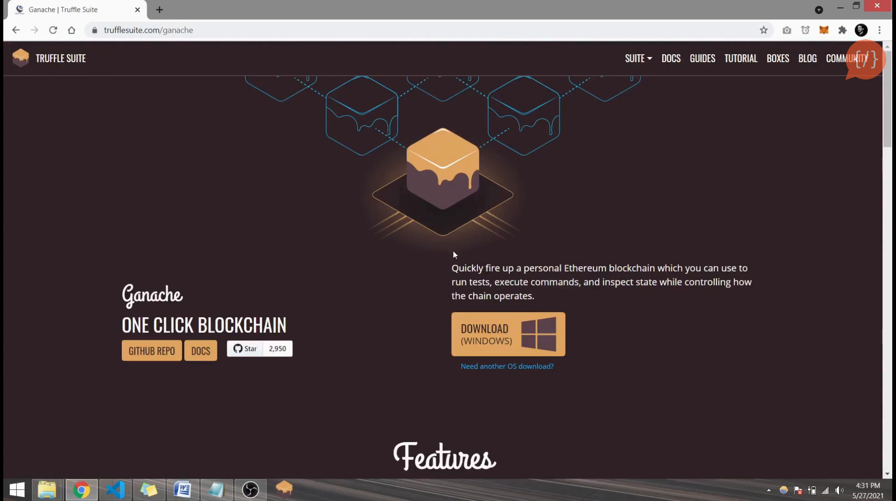
pyautogui.moveTo(506, 344)
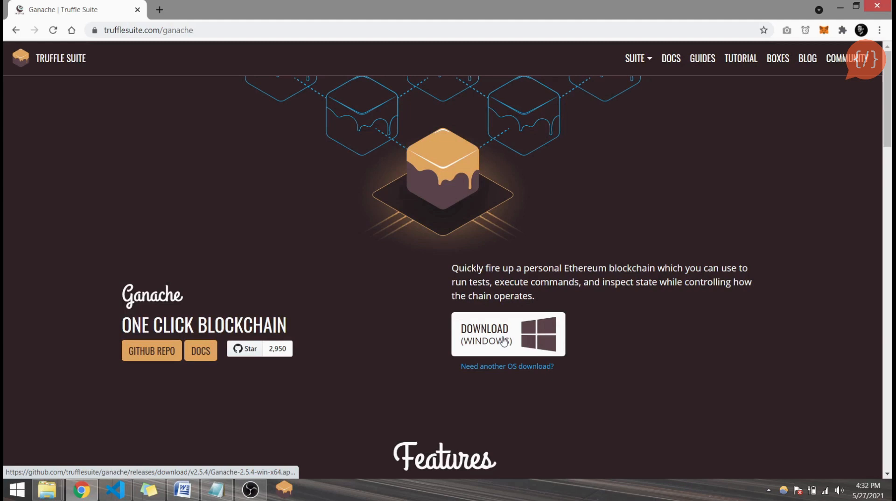
pyautogui.moveTo(485, 344)
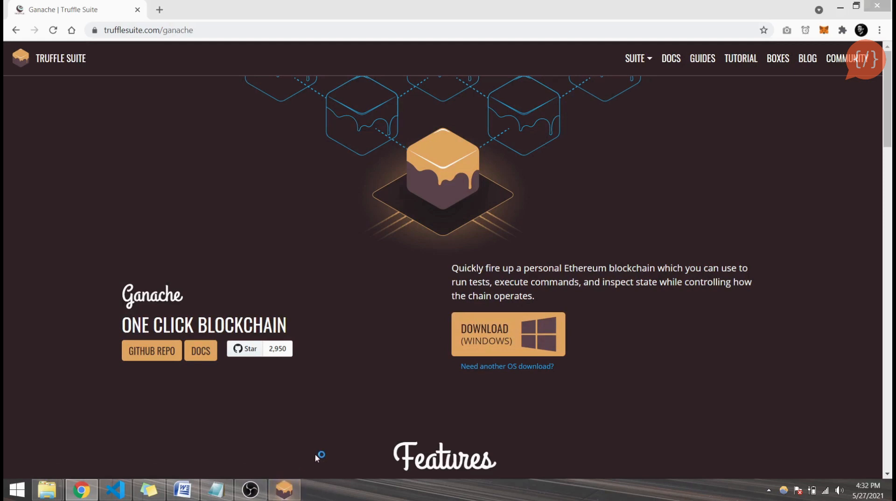
pyautogui.moveTo(358, 364)
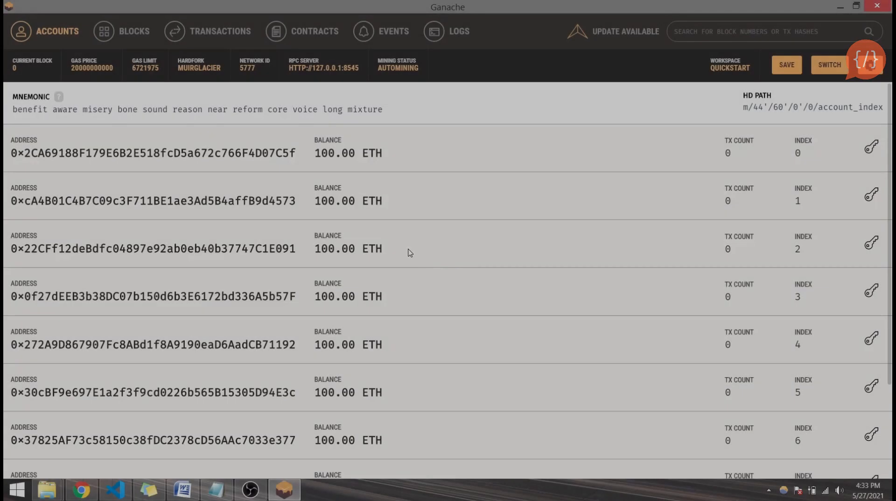
pyautogui.moveTo(363, 185)
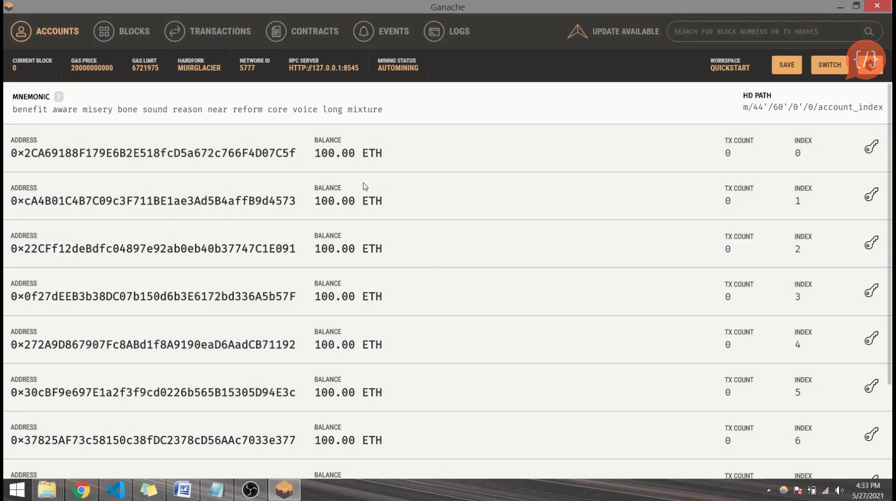
pyautogui.moveTo(86, 150)
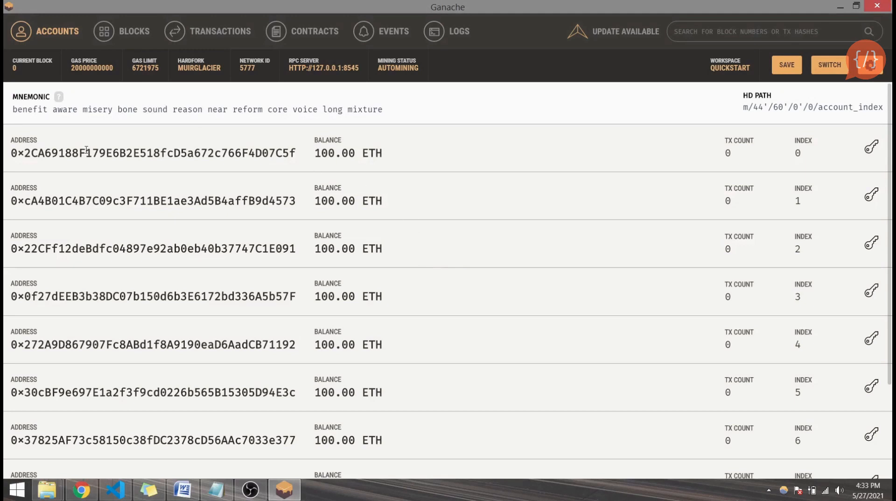
pyautogui.moveTo(189, 267)
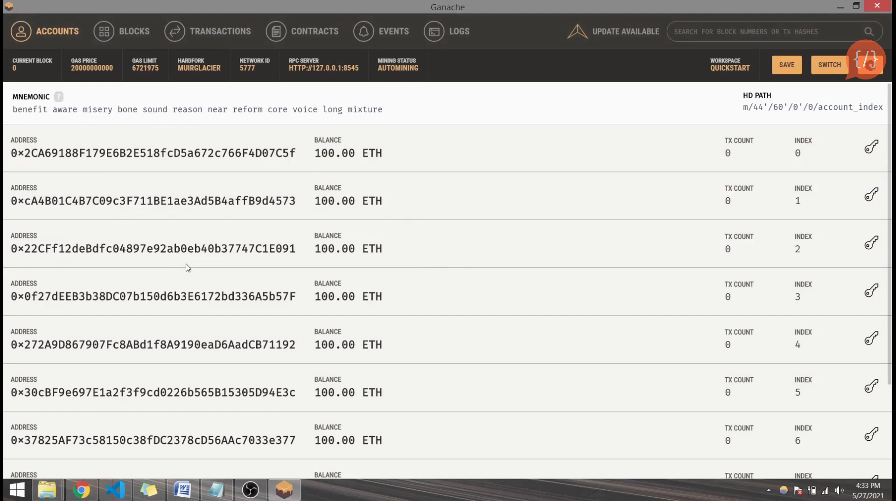
# - Scroll through the Quickstart workspace's ten 100-ETH accounts in the Accounts list
pyautogui.scroll(-3)
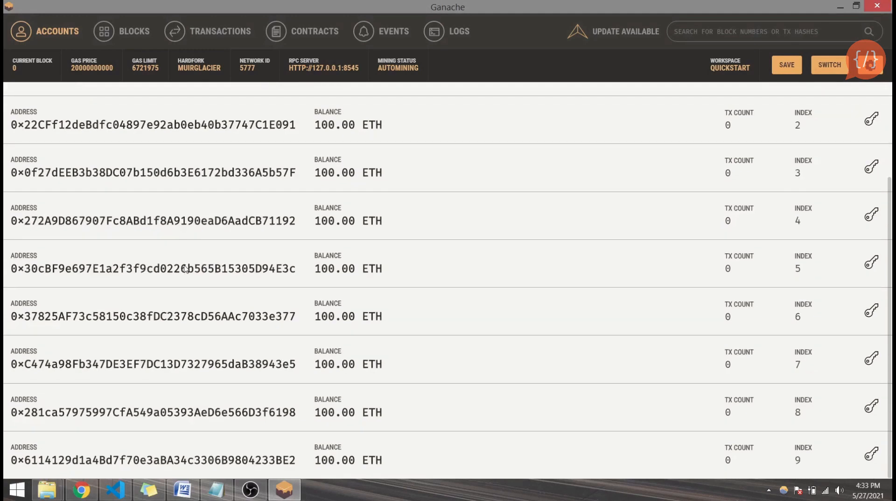
pyautogui.scroll(3)
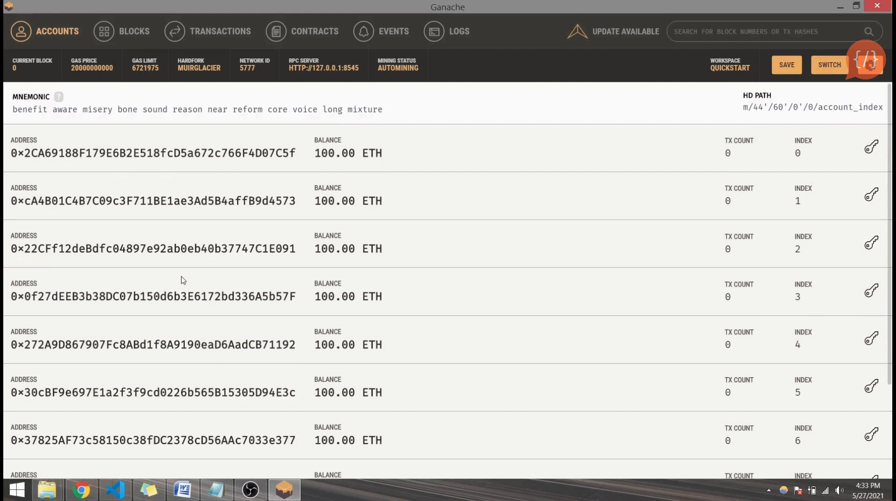
pyautogui.doubleClick(349, 153)
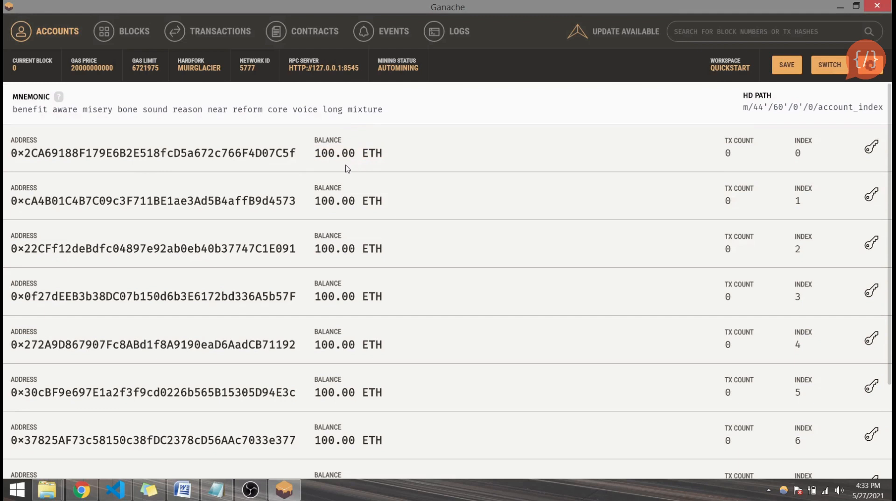
pyautogui.moveTo(49, 133)
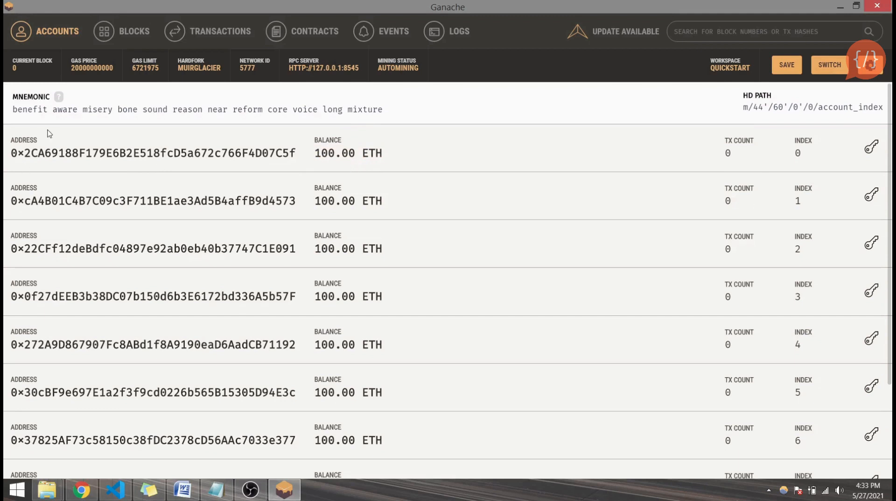
pyautogui.moveTo(19, 110)
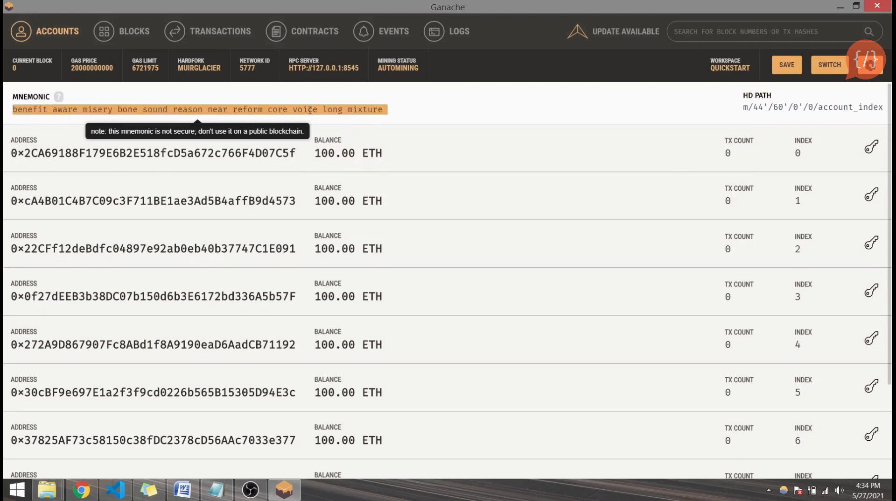
pyautogui.moveTo(175, 335)
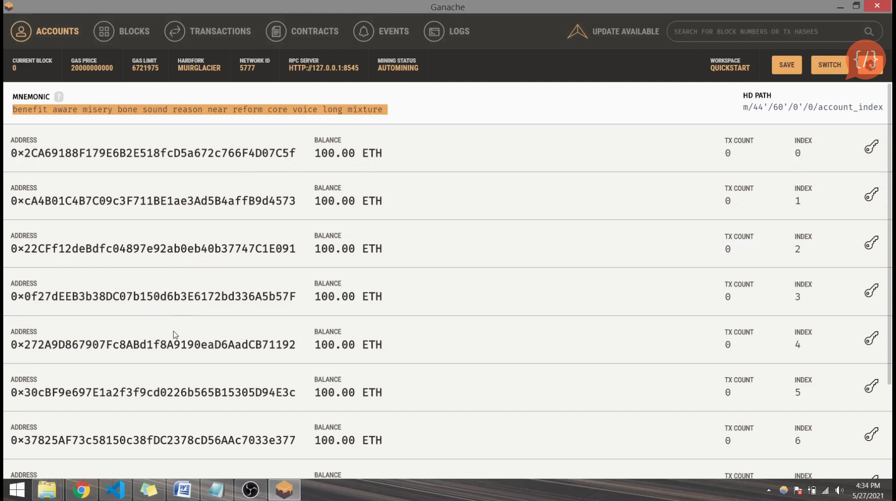
pyautogui.moveTo(177, 316)
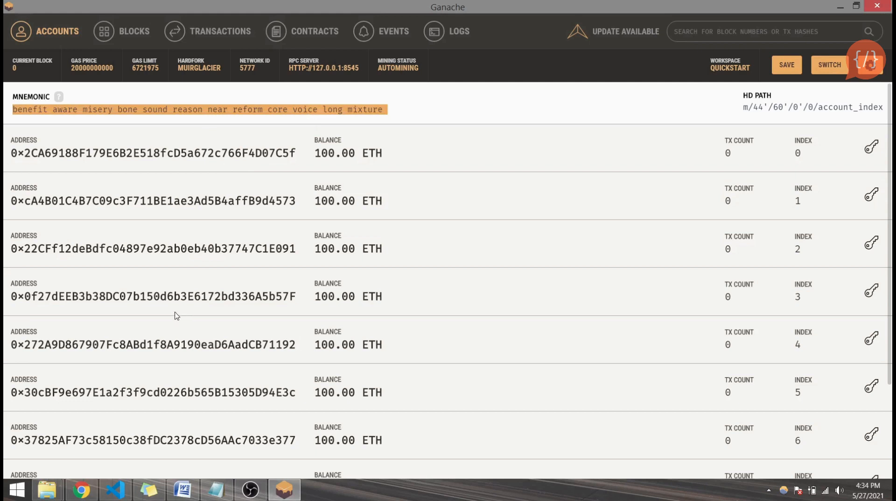
pyautogui.moveTo(486, 153)
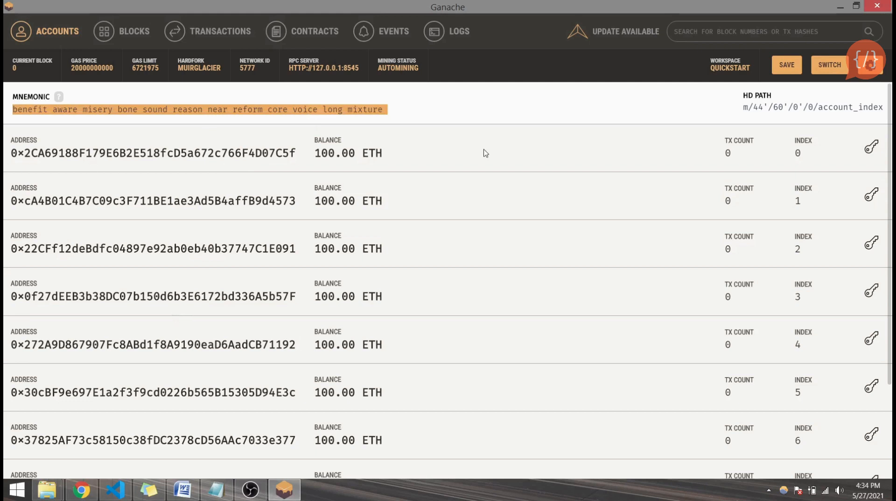
pyautogui.moveTo(794, 105)
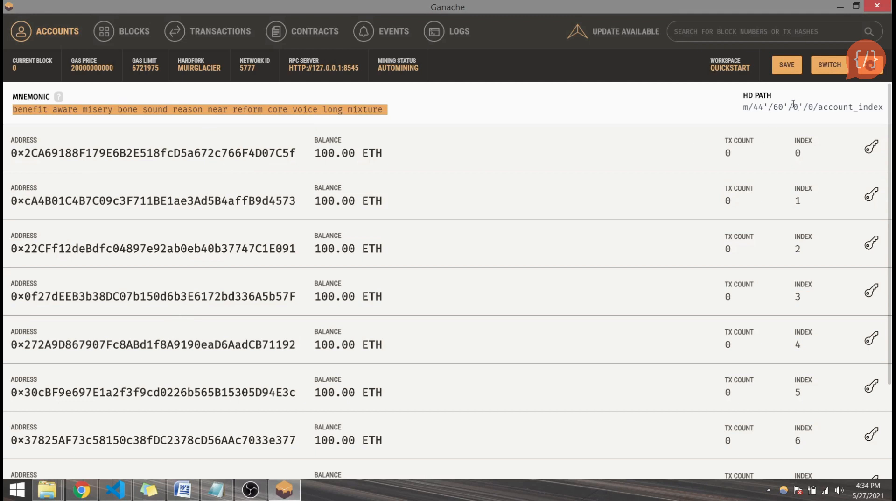
# - View the keys of the index-0 account on the workspace served at 127.0.0.1:8545
pyautogui.doubleClick(152, 153)
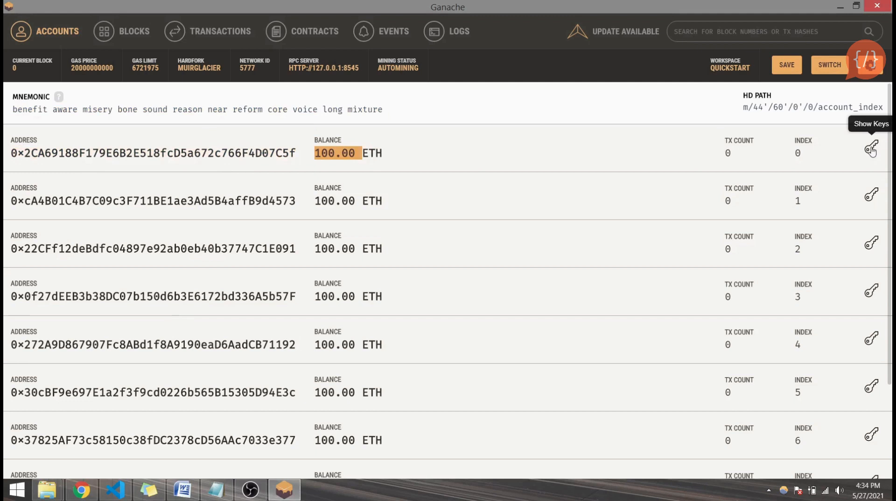
pyautogui.click(871, 149)
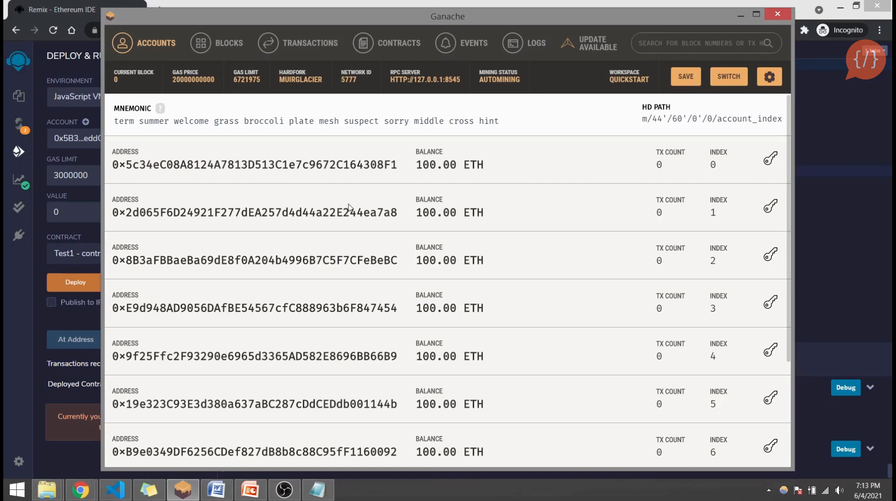
pyautogui.moveTo(287, 4)
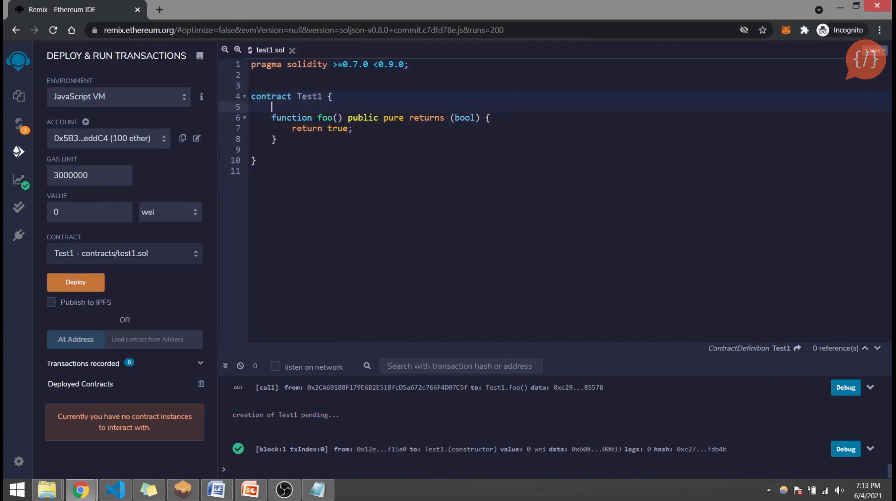
# - Switch back to the Remix tab showing test1.sol and the Deploy & Run panel
pyautogui.press('Backspace')
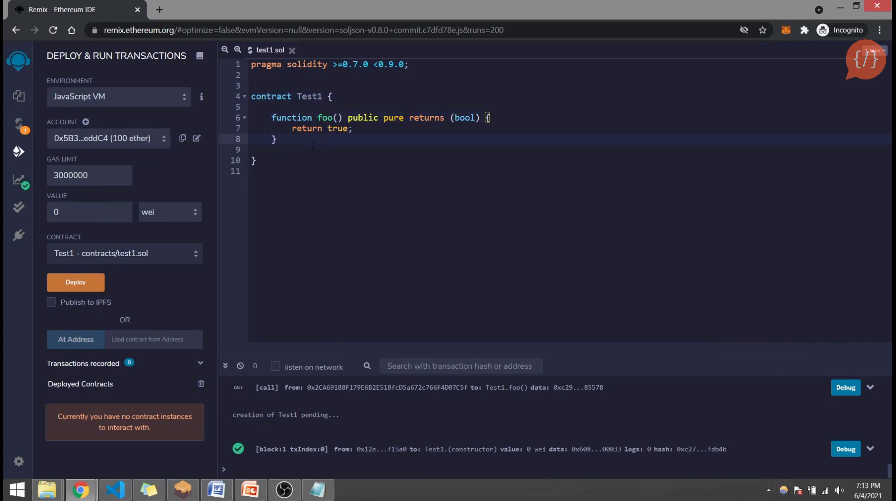
pyautogui.click(272, 107)
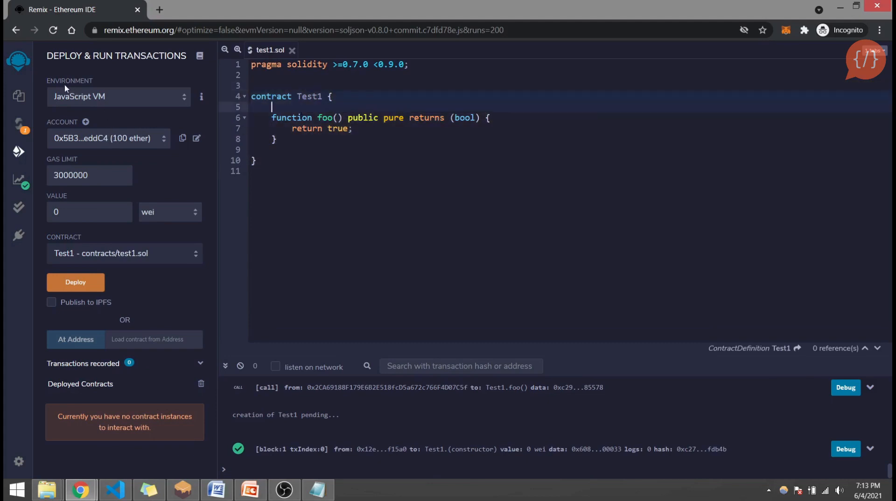
pyautogui.moveTo(100, 103)
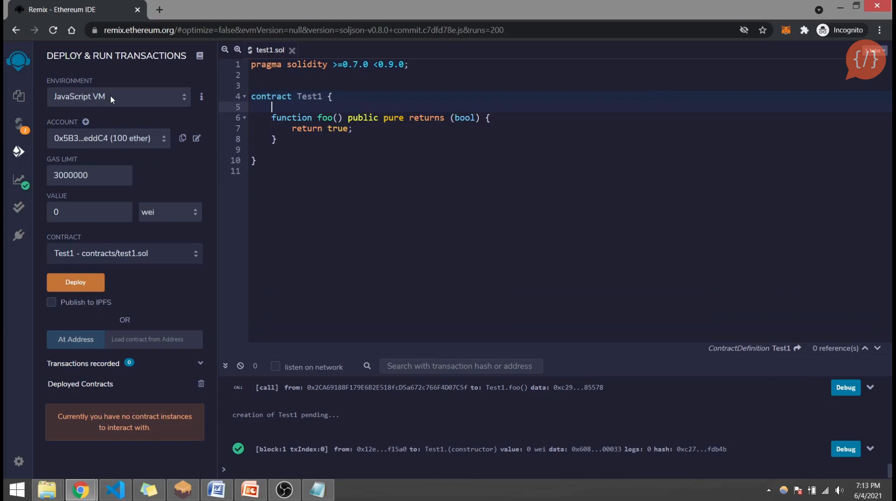
pyautogui.click(118, 96)
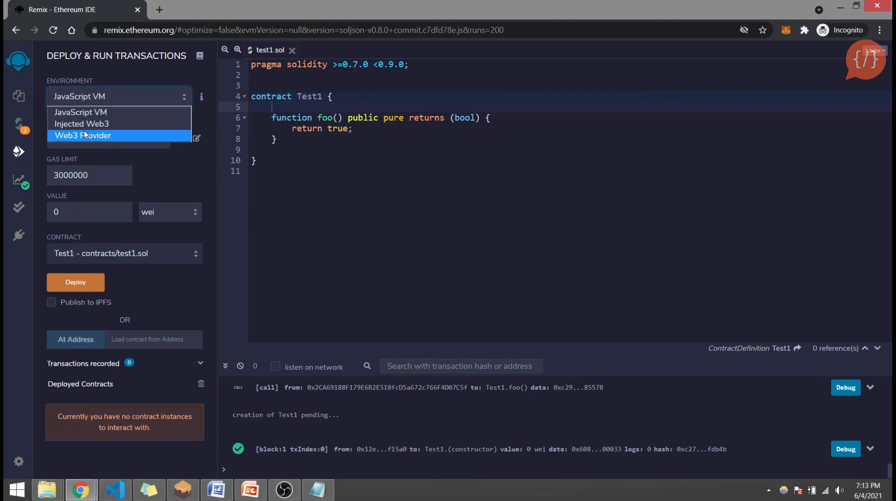
pyautogui.click(84, 135)
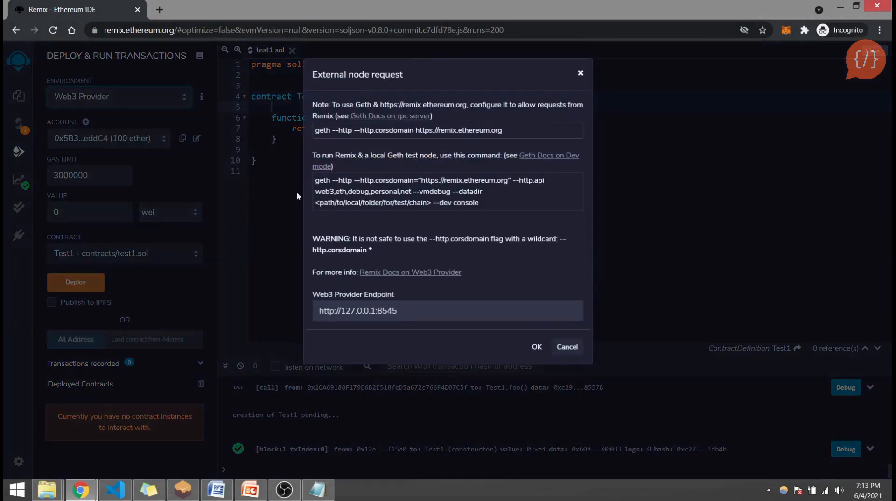
pyautogui.tripleClick(358, 310)
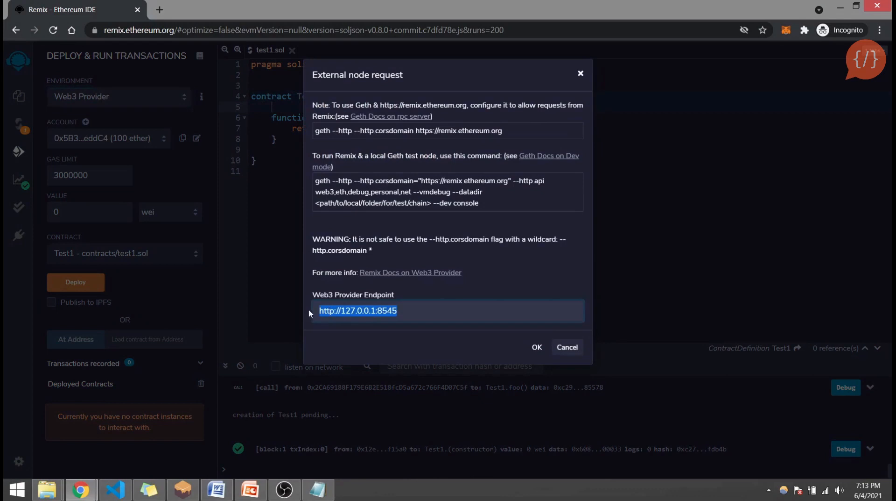
pyautogui.moveTo(291, 465)
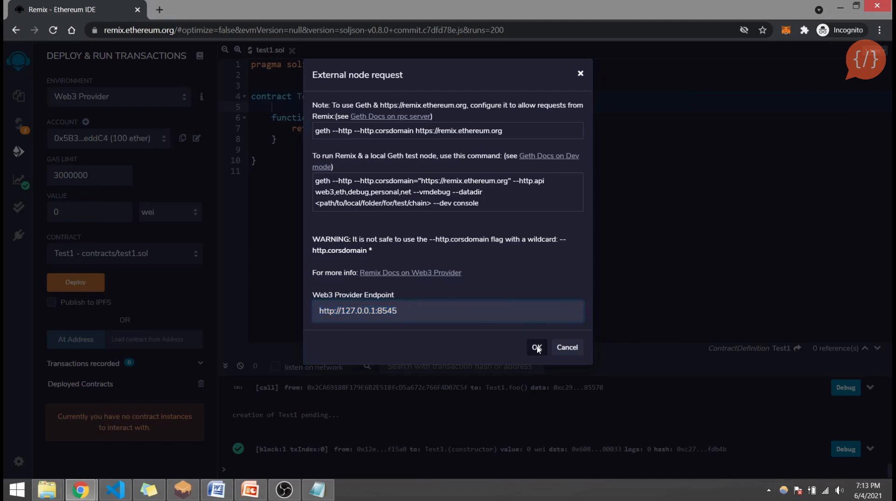
pyautogui.click(536, 346)
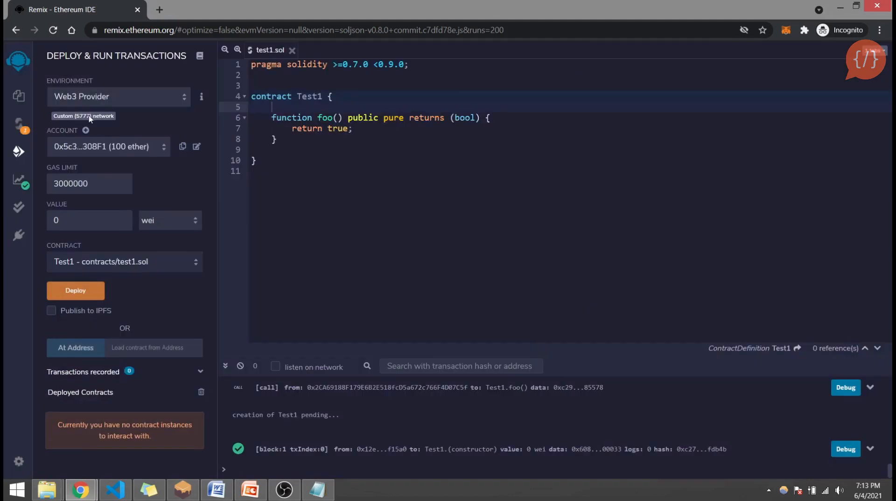
pyautogui.moveTo(95, 121)
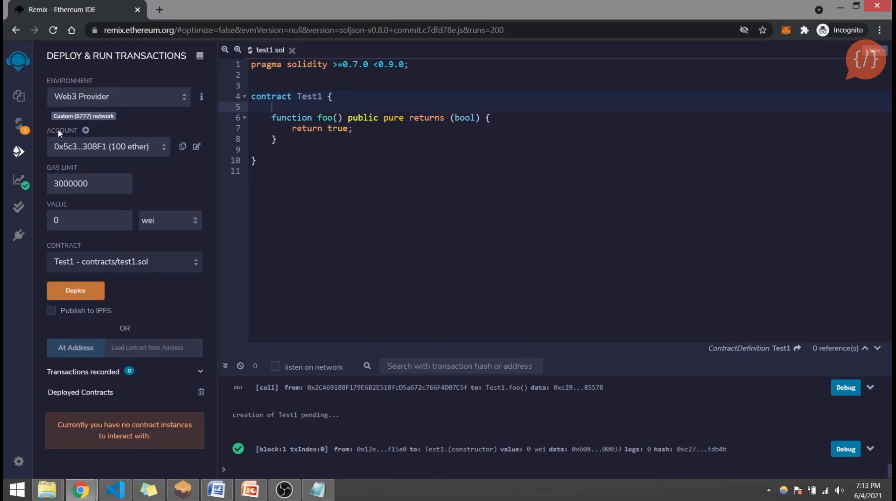
pyautogui.click(108, 147)
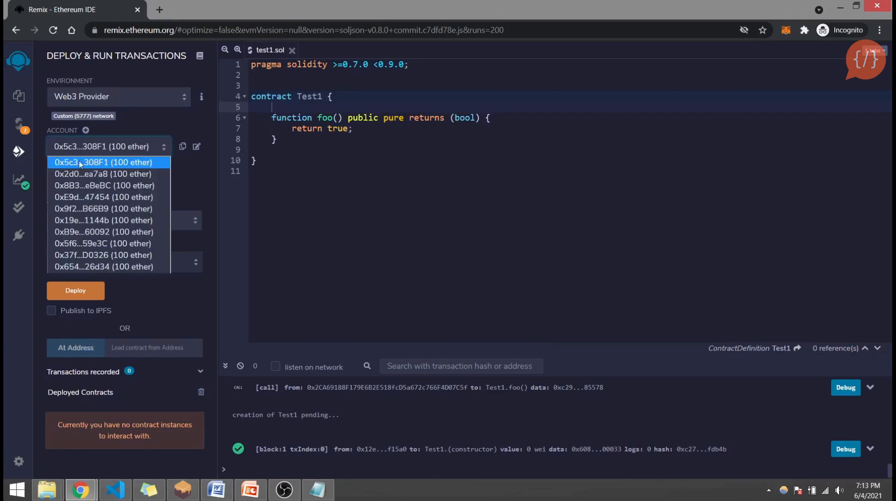
pyautogui.click(102, 161)
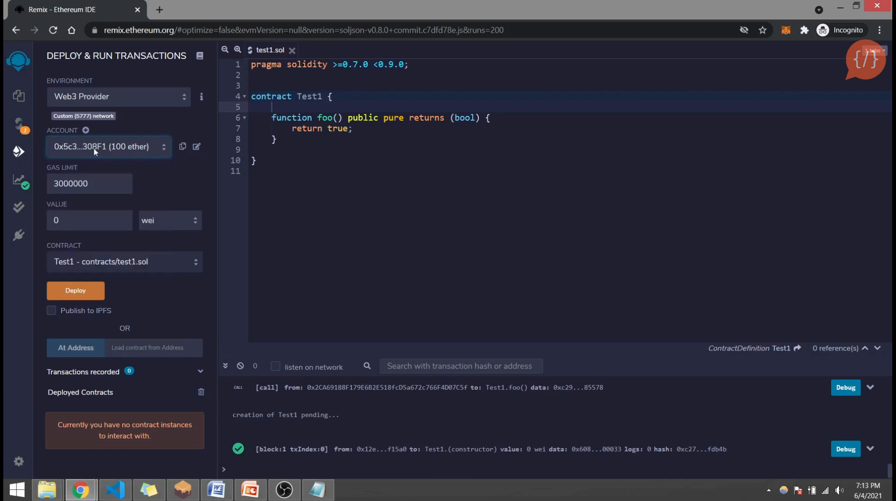
pyautogui.click(182, 489)
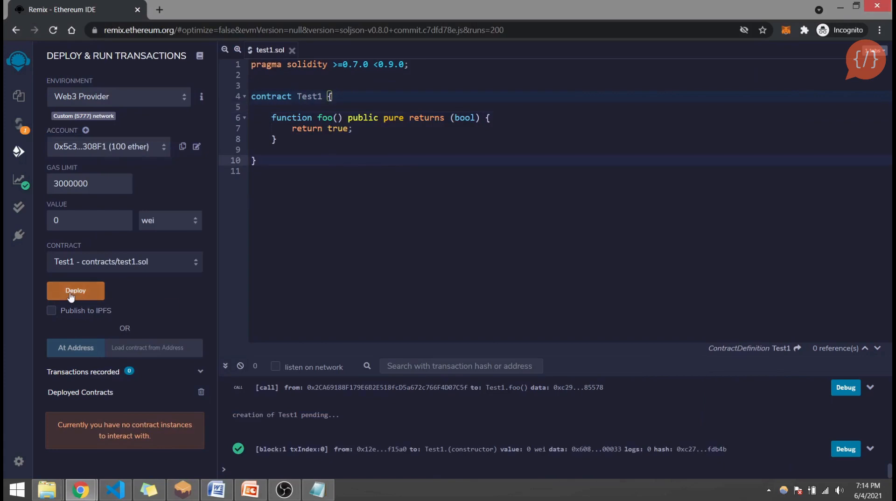
pyautogui.moveTo(76, 291)
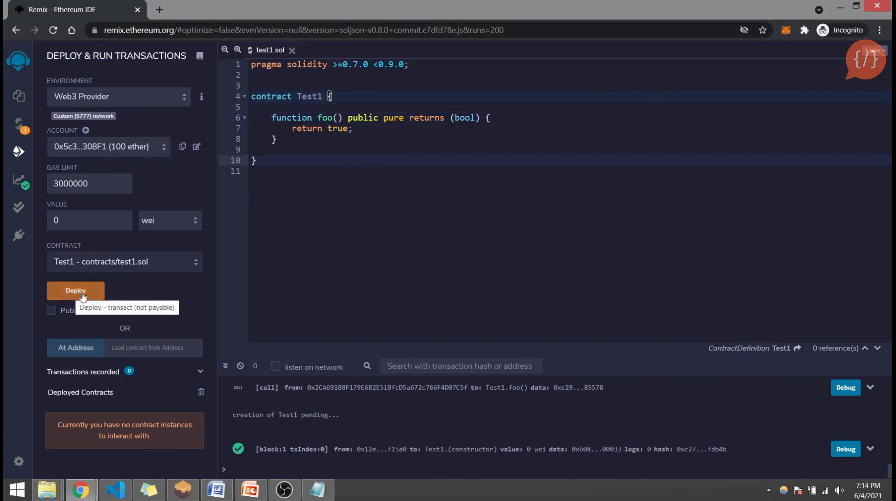
# - Deploy Test1 and expand the TEST1 AT 0XEAB...F690B instance to show foo
pyautogui.click(76, 291)
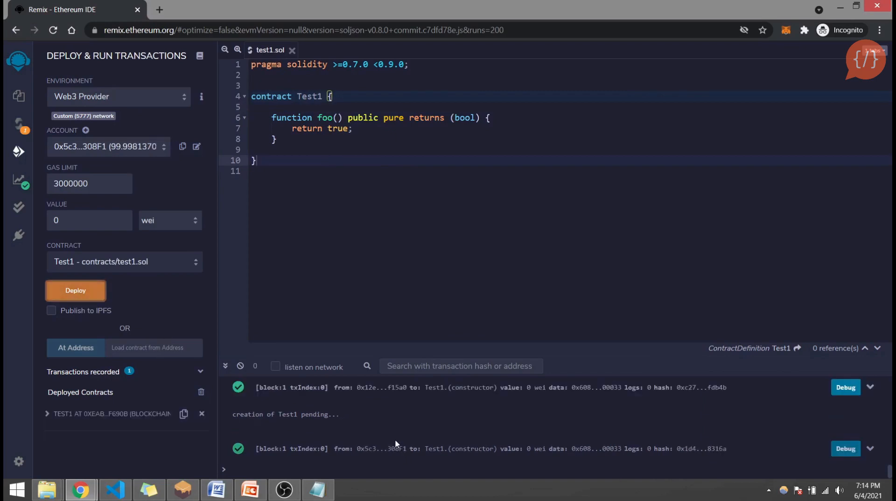
pyautogui.moveTo(394, 438)
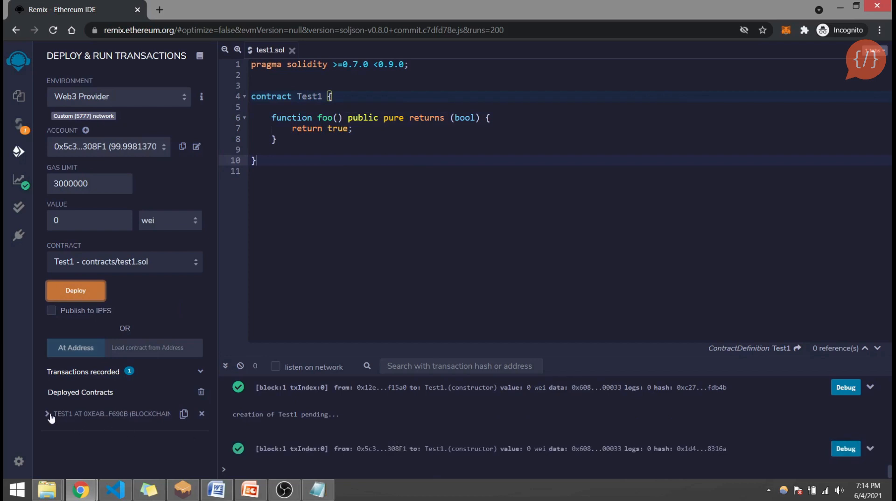
pyautogui.click(48, 412)
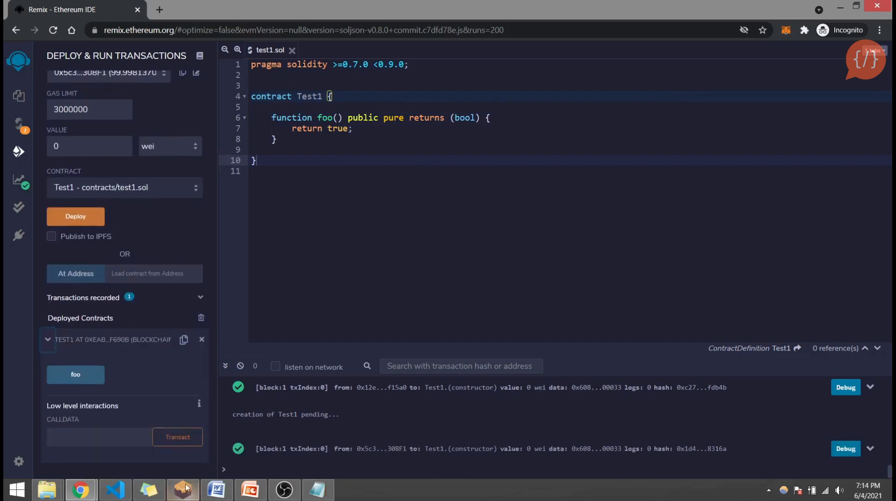
pyautogui.click(183, 490)
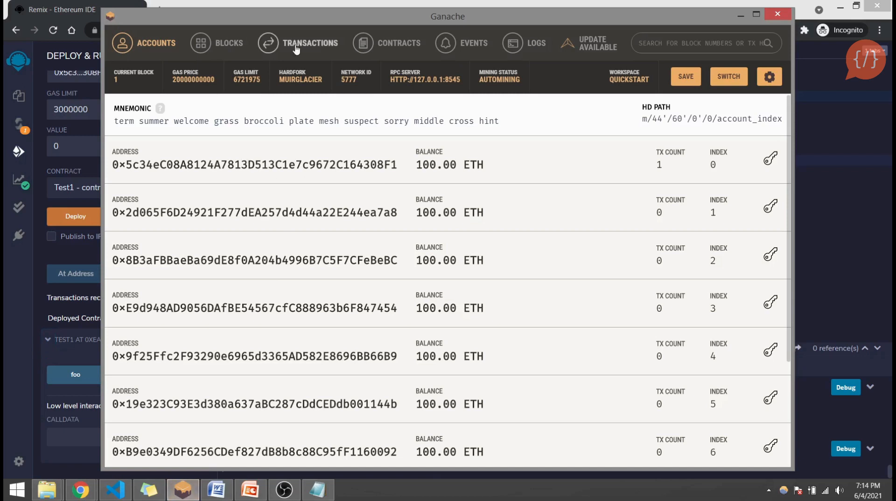
# - View the Test1 Contract Creation entry in Ganache's Transactions, then return to Remix
pyautogui.click(310, 42)
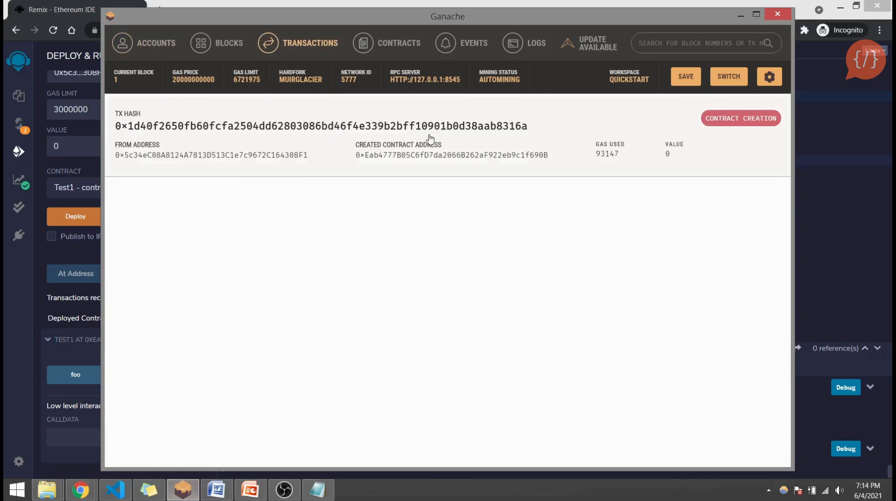
pyautogui.moveTo(374, 164)
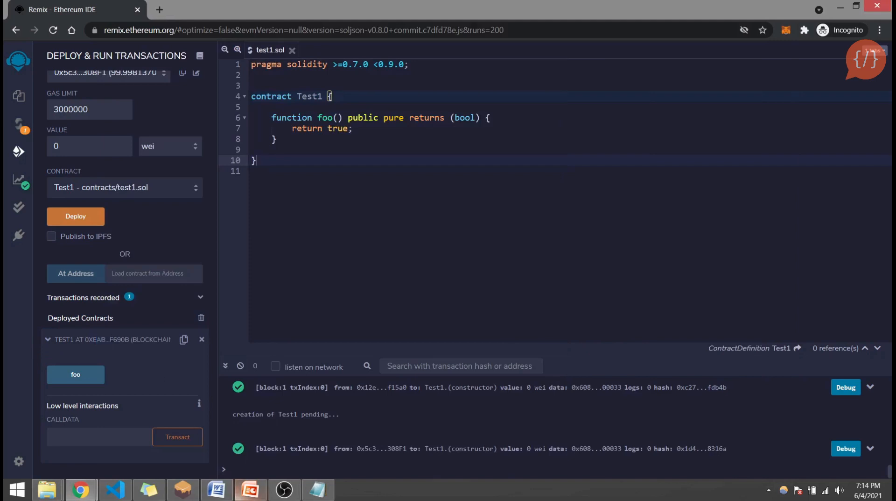
pyautogui.click(182, 490)
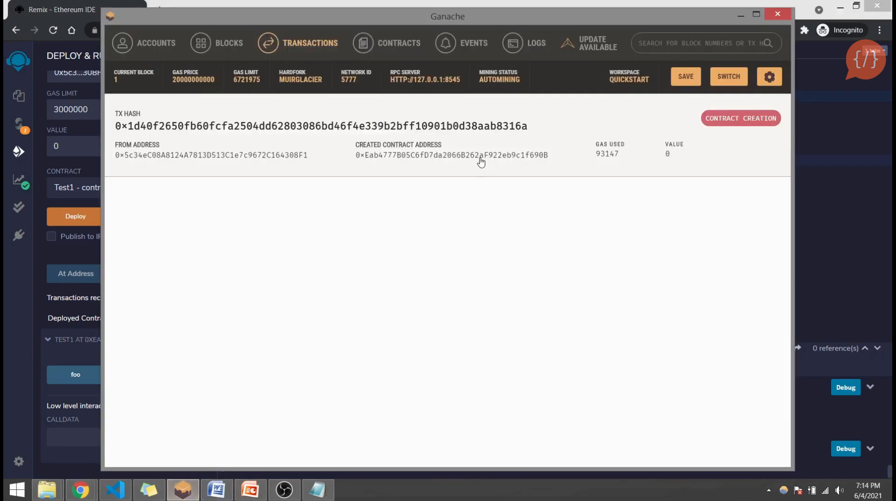
pyautogui.moveTo(338, 158)
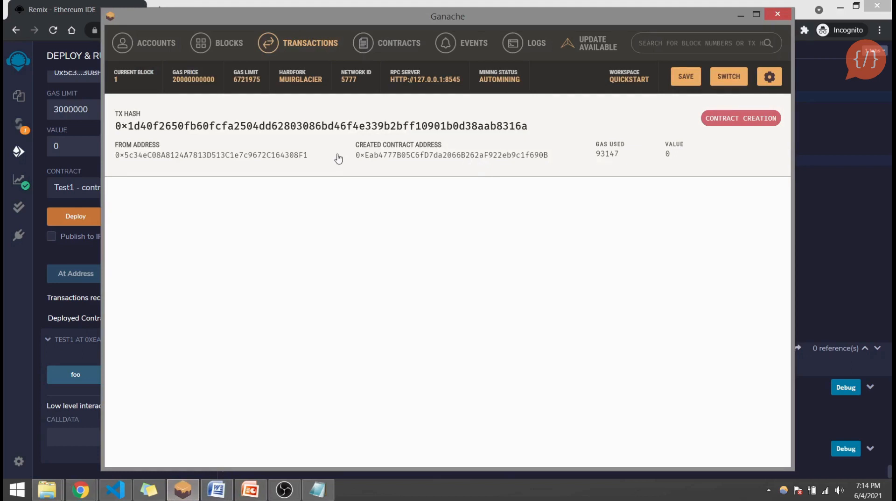
pyautogui.moveTo(167, 147)
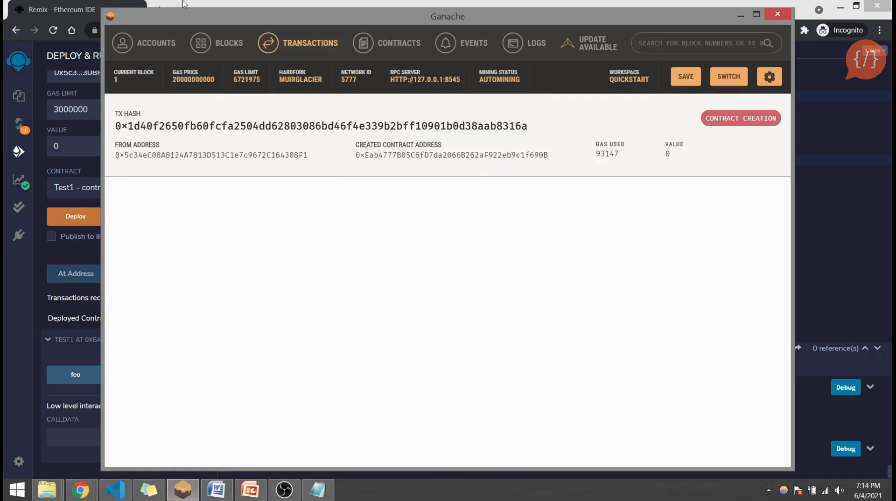
pyautogui.click(778, 14)
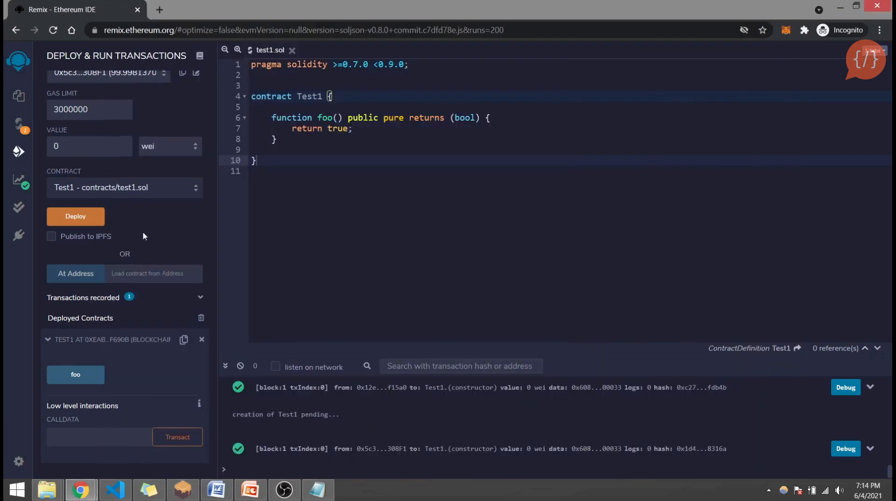